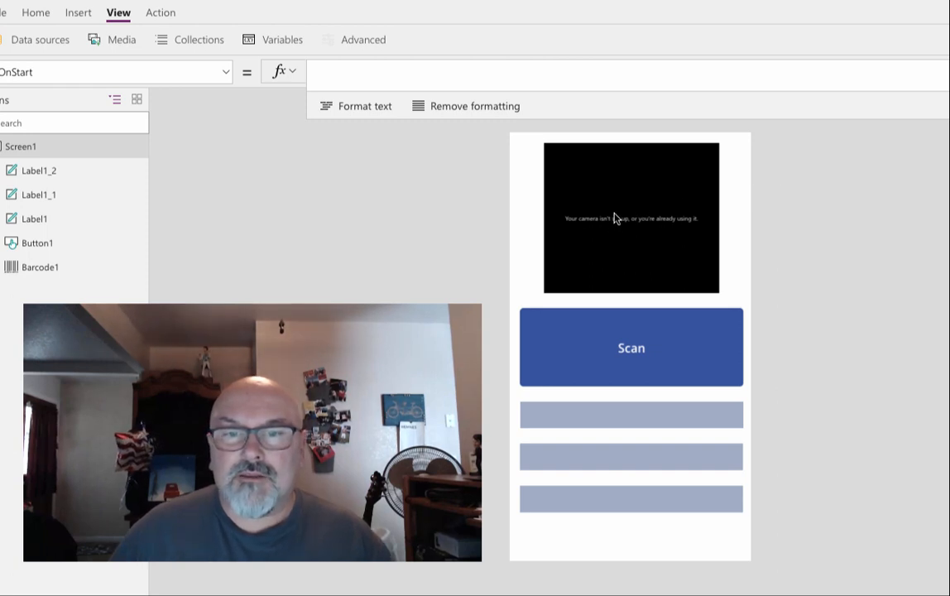
Step: Show Button1's OnSelect formula UpdateContext({barcode: ScanBarcode()}) and move to the first label
{"action": "left_click", "coordinate": [631, 219]}
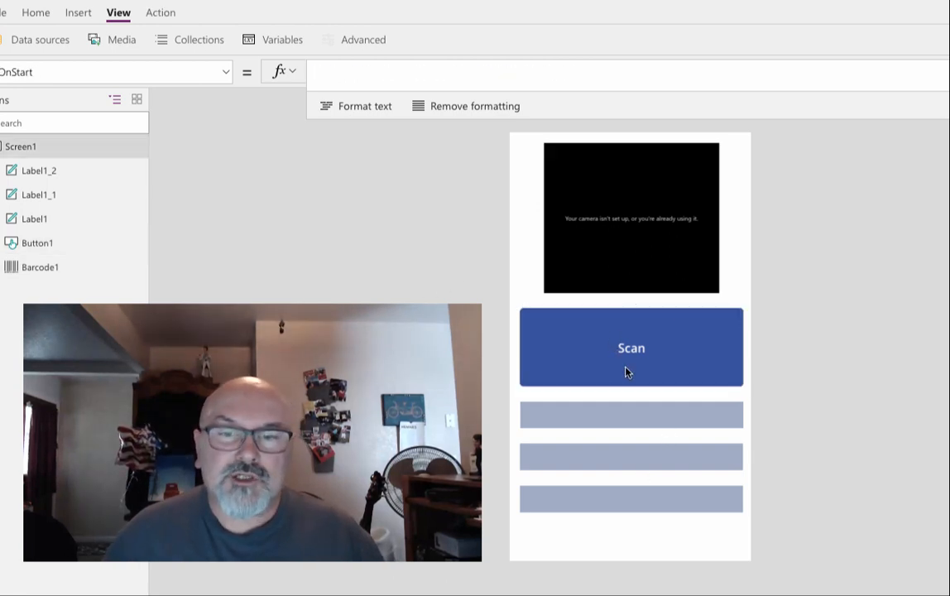
{"action": "left_click", "coordinate": [630, 347]}
{"action": "type", "text": "UpdateContext({barcode: ScanBarcode()})"}
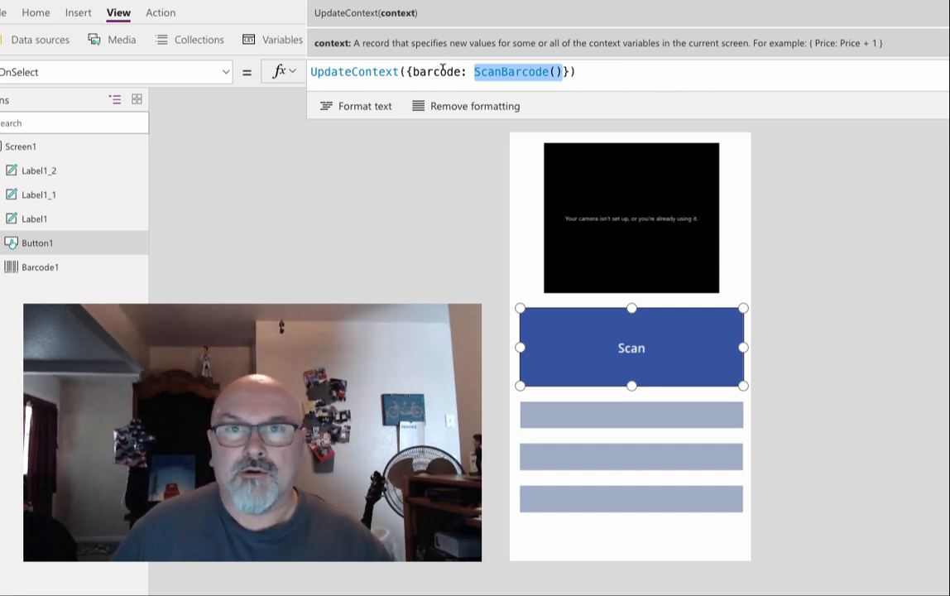
{"action": "mouse_move", "coordinate": [494, 319]}
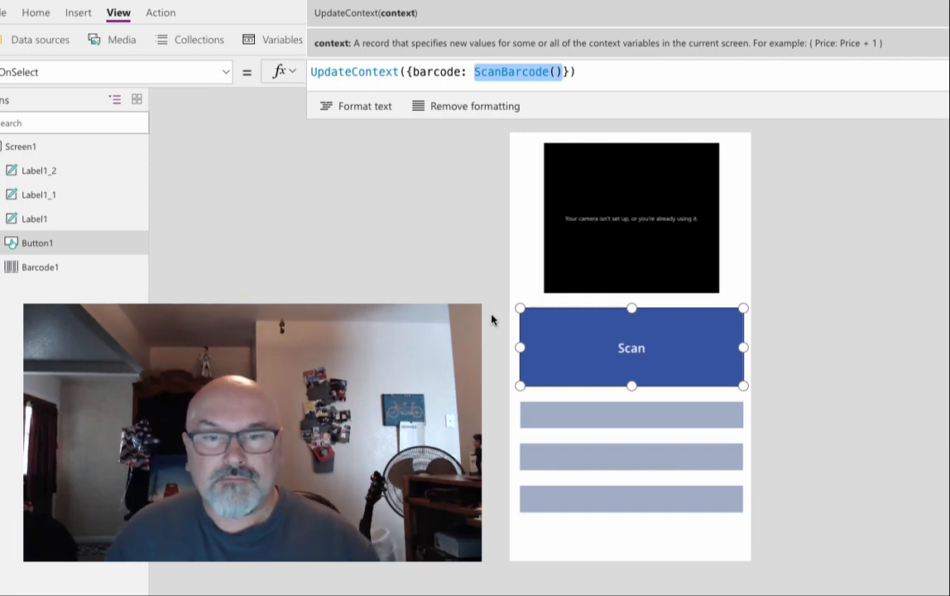
{"action": "left_click", "coordinate": [630, 413]}
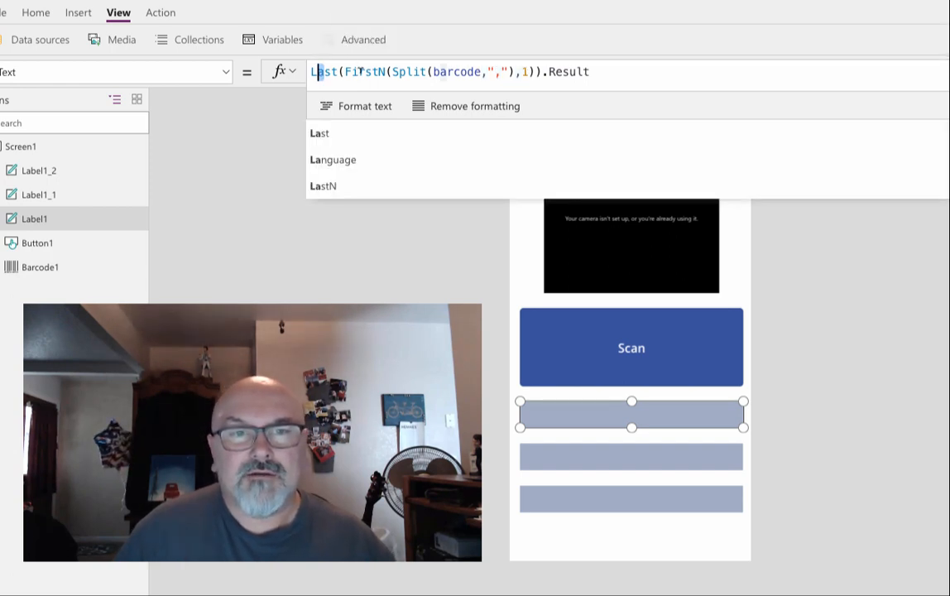
Step: Set Label1's Text to Last(FirstN(Split(barcode,","),1)).Result to show the first comma-separated value
{"action": "left_click", "coordinate": [410, 71]}
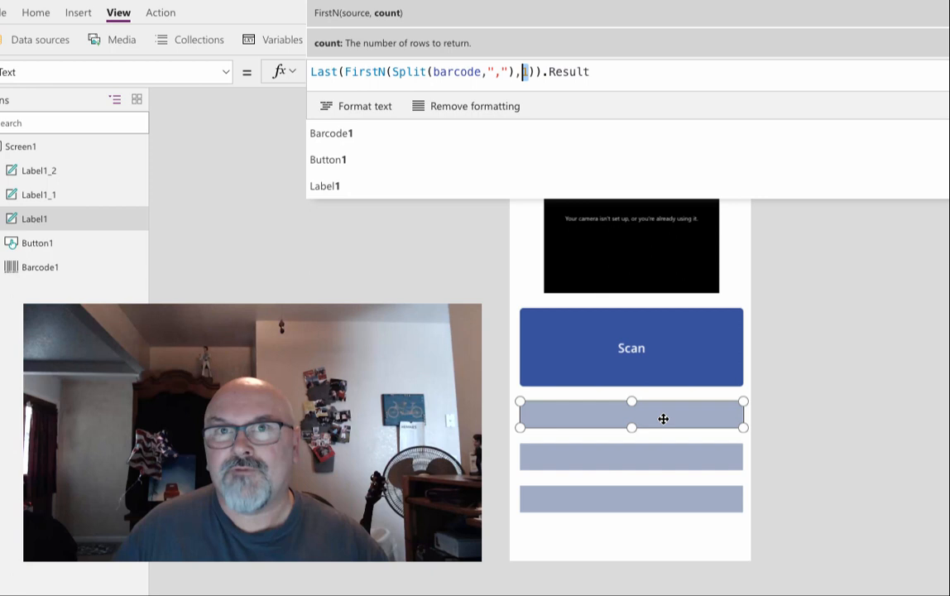
{"action": "mouse_move", "coordinate": [678, 414]}
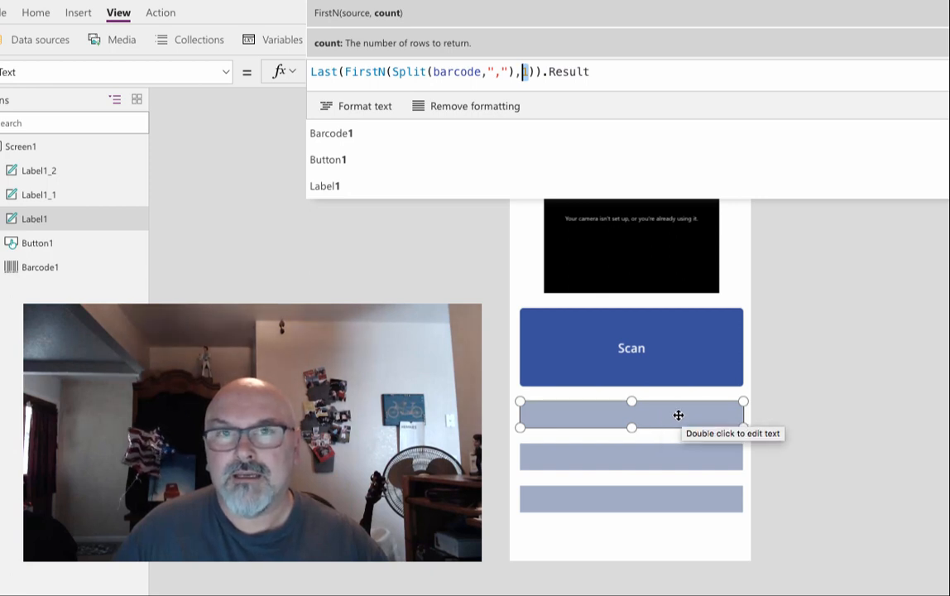
{"action": "mouse_move", "coordinate": [698, 445]}
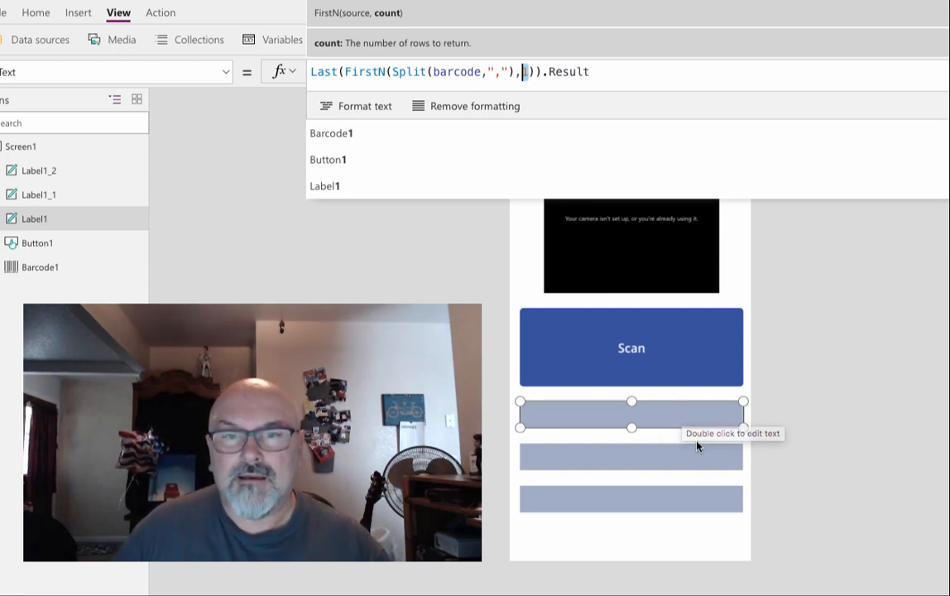
{"action": "type", "text": "1"}
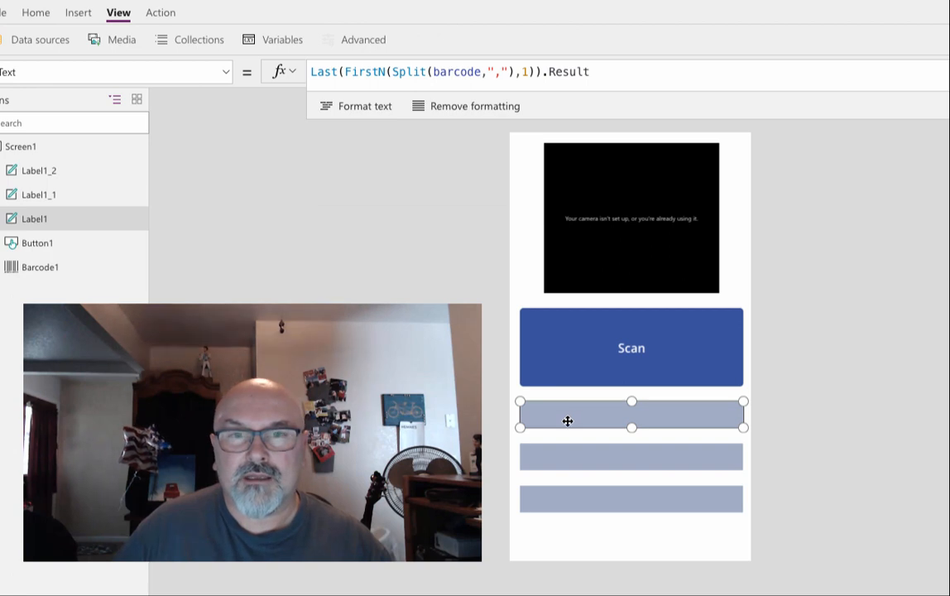
{"action": "left_click", "coordinate": [630, 457]}
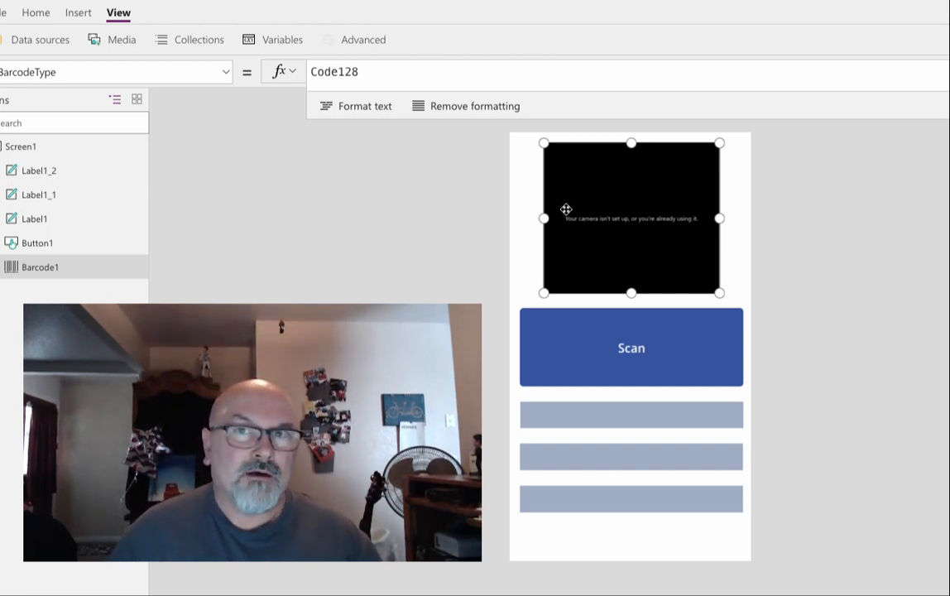
{"action": "mouse_move", "coordinate": [579, 258]}
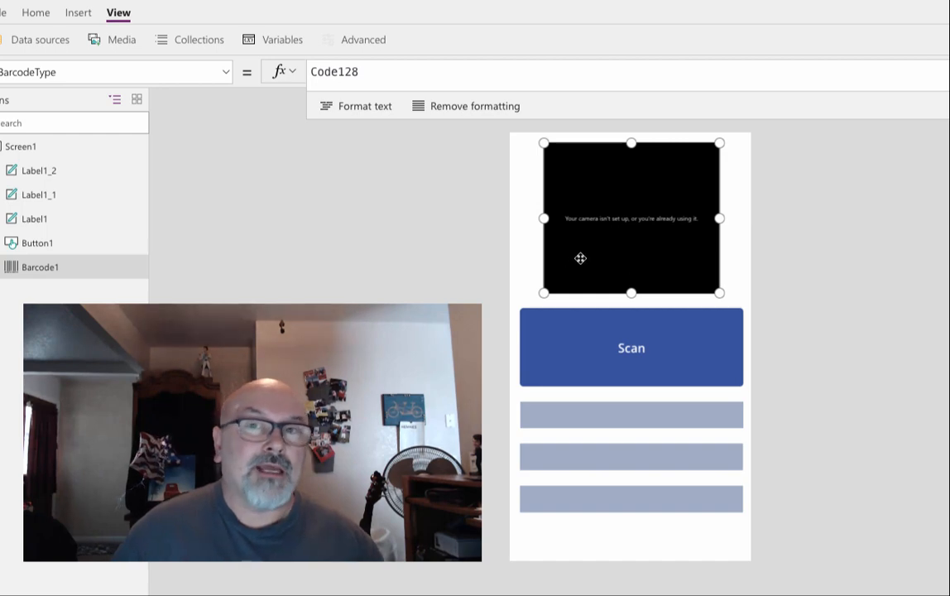